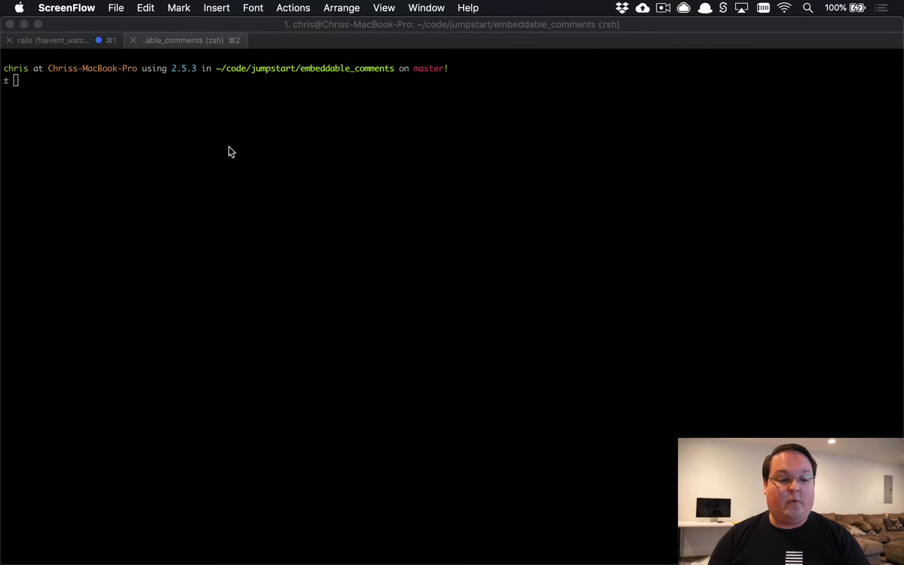
Step: Run ngrok with no arguments to print its usage help and command list
{"action": "type", "text": "ng"}
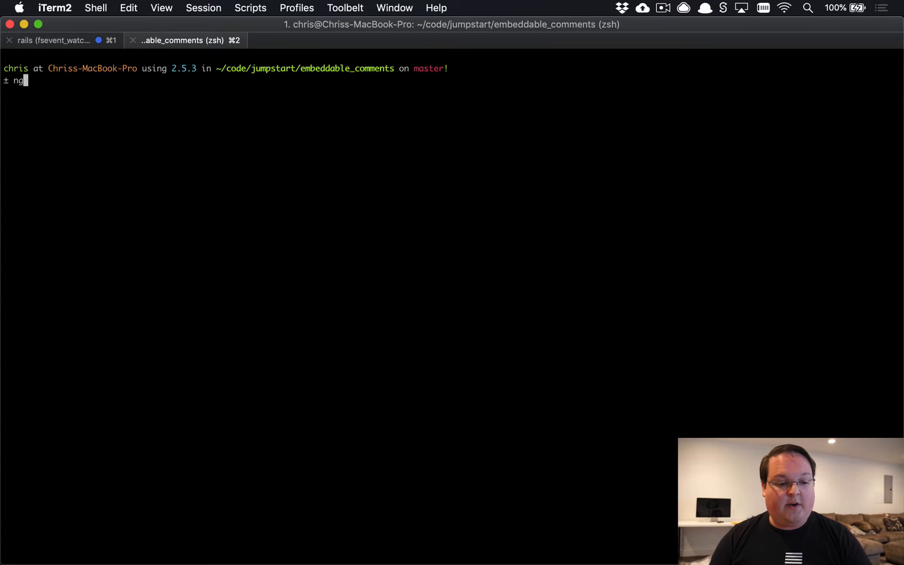
{"action": "type", "text": "rok"}
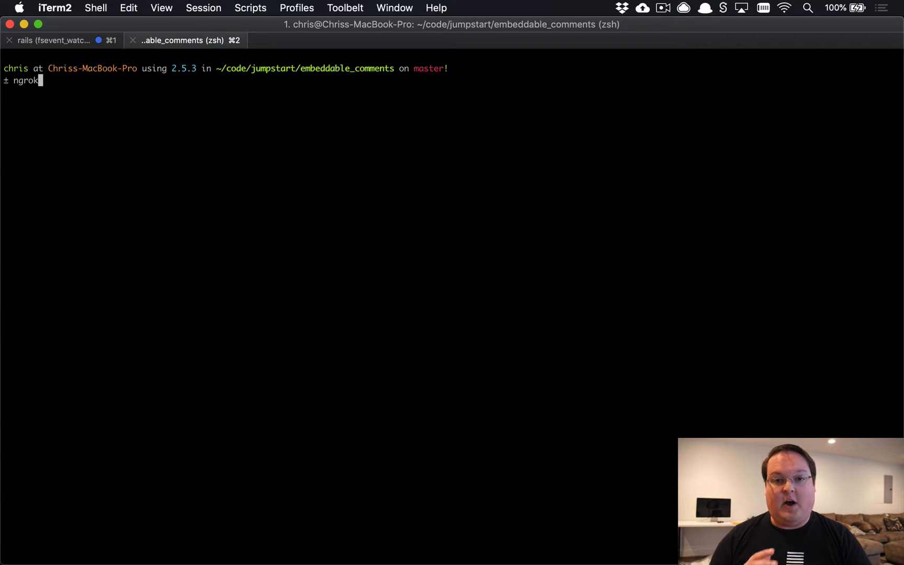
{"action": "key", "text": "Return"}
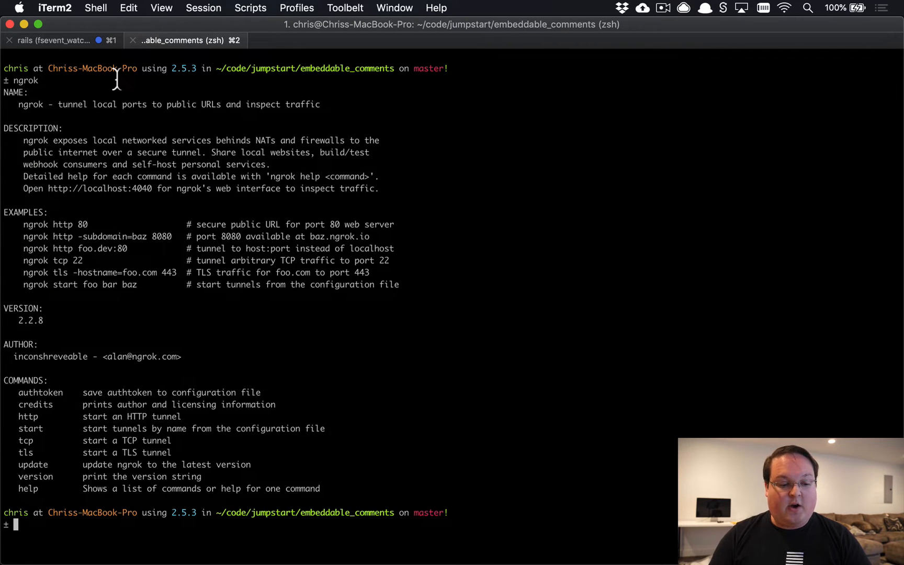
{"action": "type", "text": "n"}
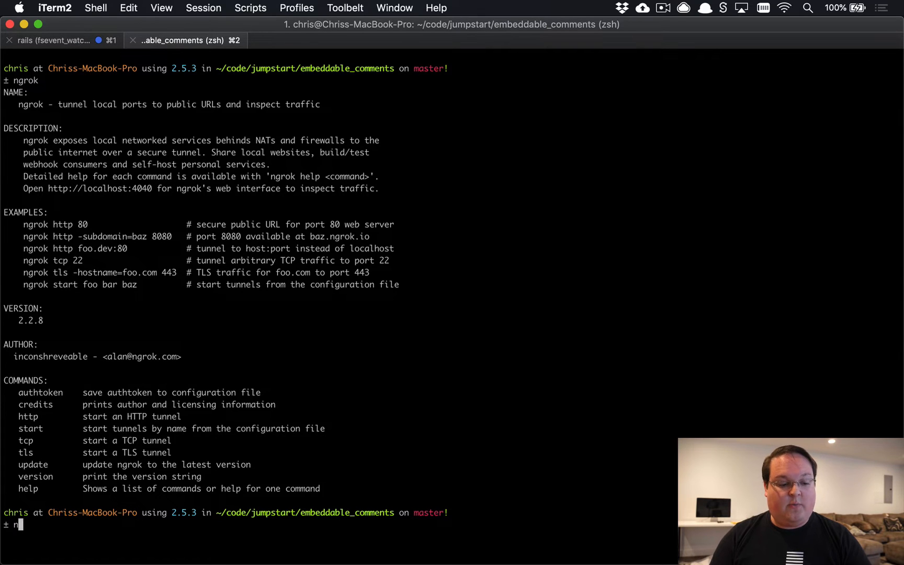
Step: Start 'ngrok http 3000' and select the public forwarding URL
{"action": "type", "text": "ngrok htt"}
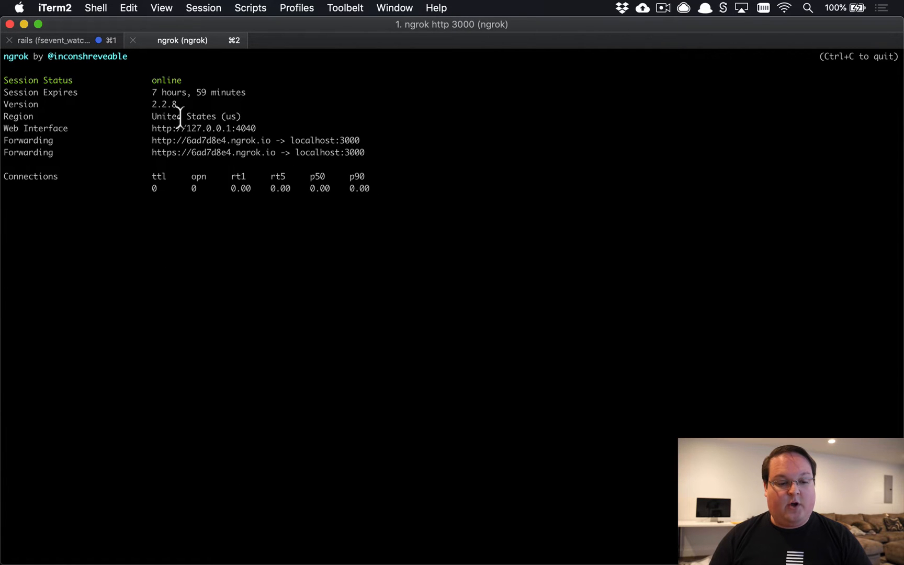
{"action": "mouse_move", "coordinate": [277, 152]}
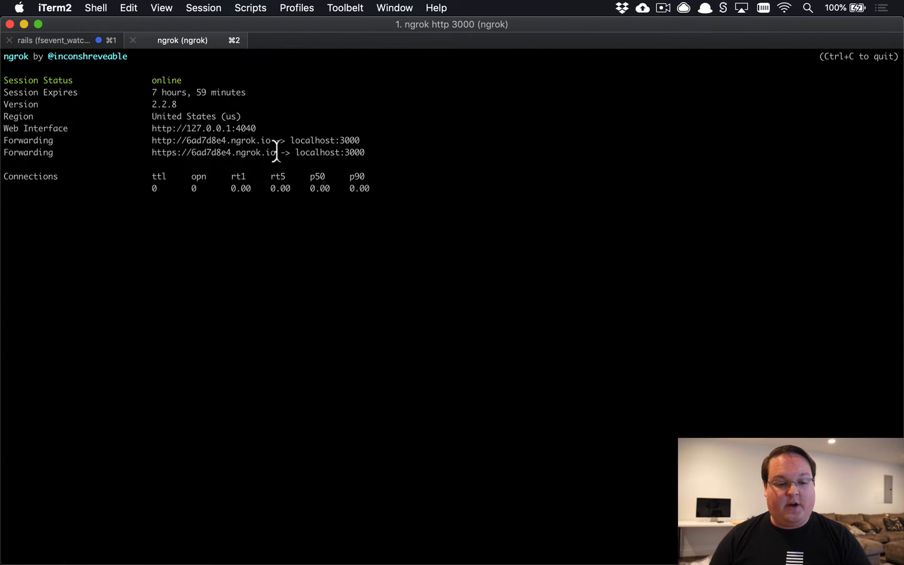
{"action": "double_click", "coordinate": [213, 152]}
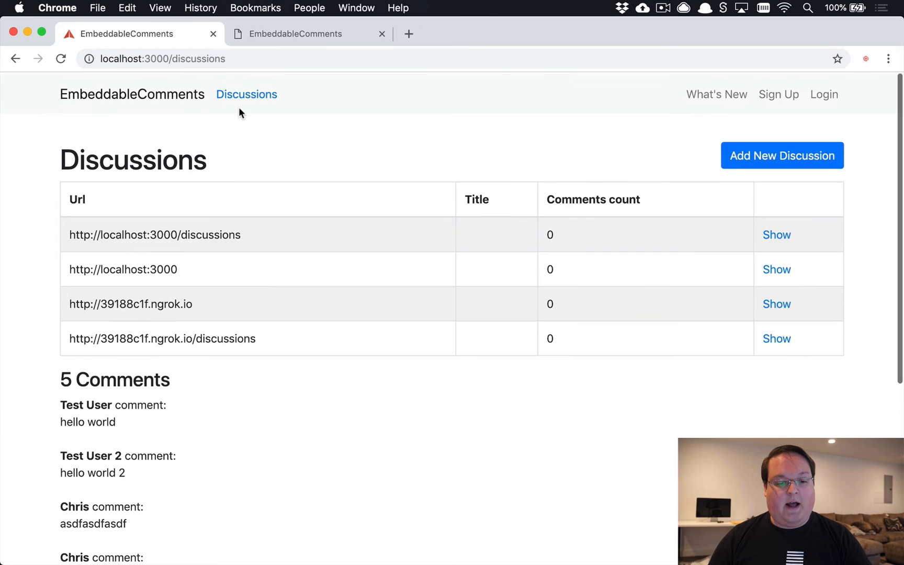
Step: Switch to the Chrome tab showing the Jumpstart welcome page at 6ad7d8e4.ngrok.io
{"action": "left_click", "coordinate": [295, 33]}
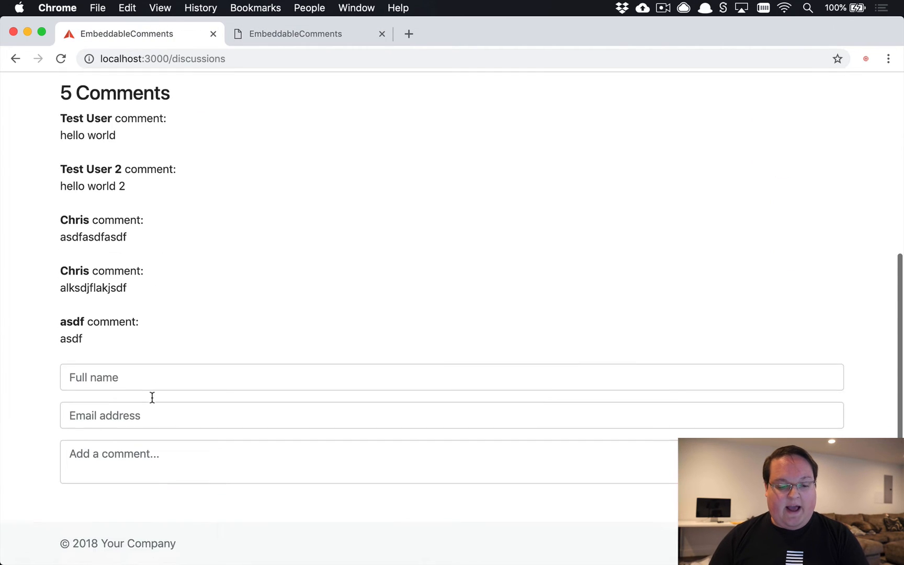
{"action": "left_click", "coordinate": [308, 34]}
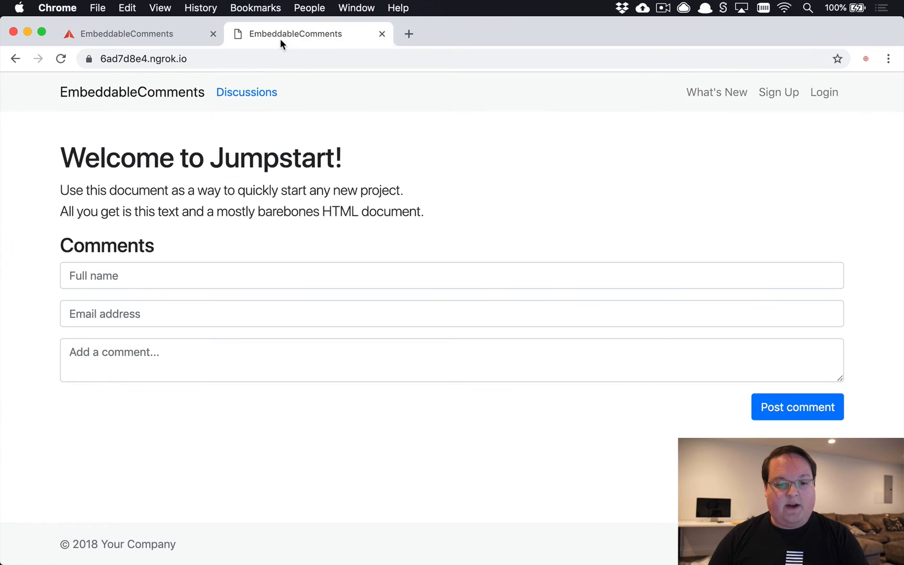
{"action": "mouse_move", "coordinate": [99, 259]}
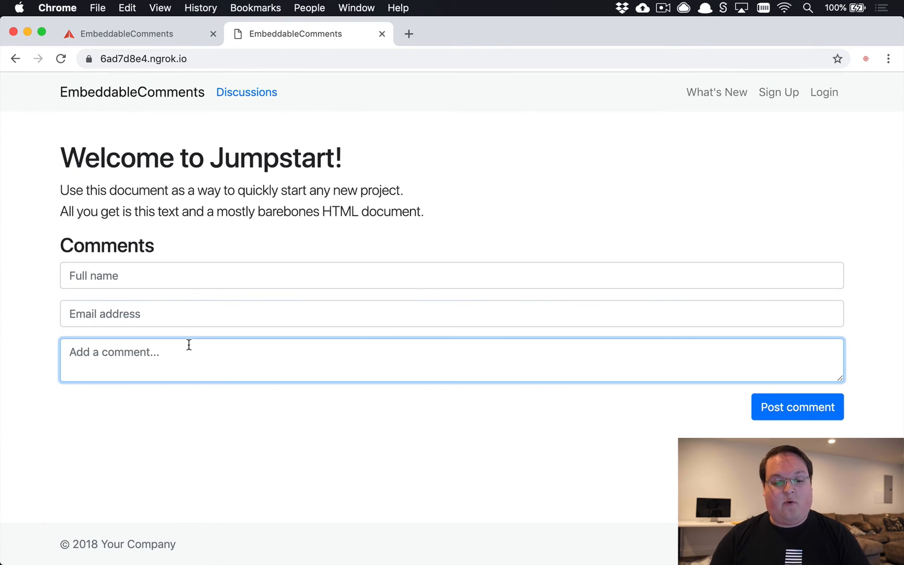
Step: Open the developer console to view the 404 and Access-Control-Allow-Origin errors
{"action": "key", "text": "F12"}
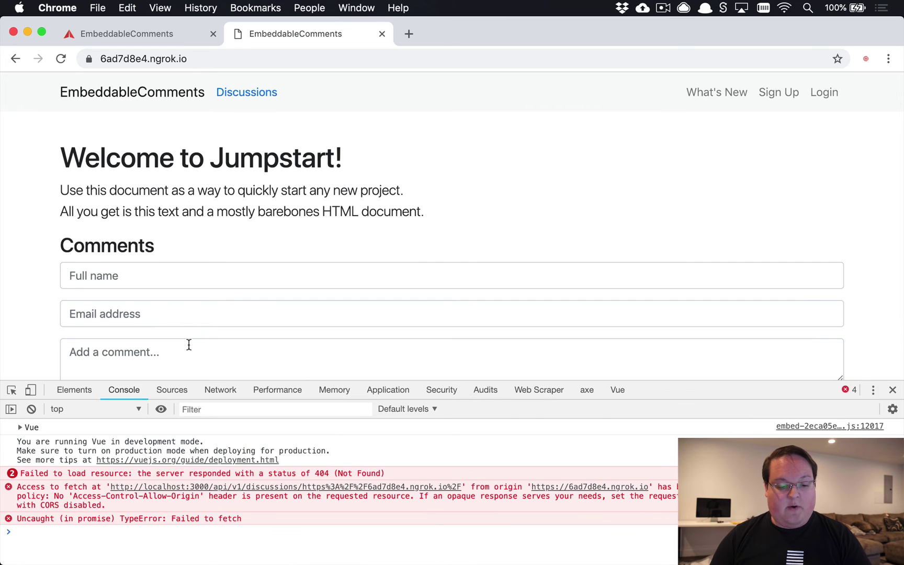
{"action": "mouse_move", "coordinate": [109, 504]}
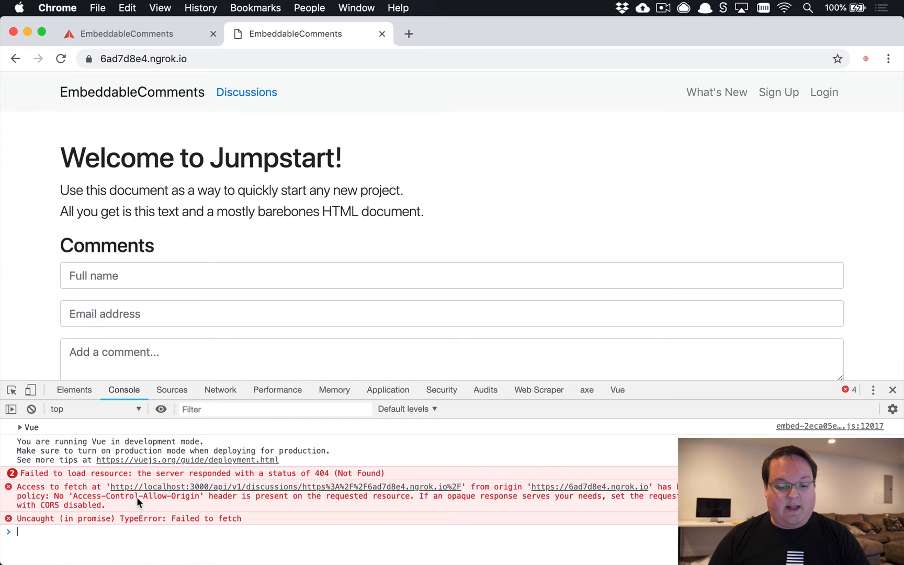
{"action": "mouse_move", "coordinate": [228, 502]}
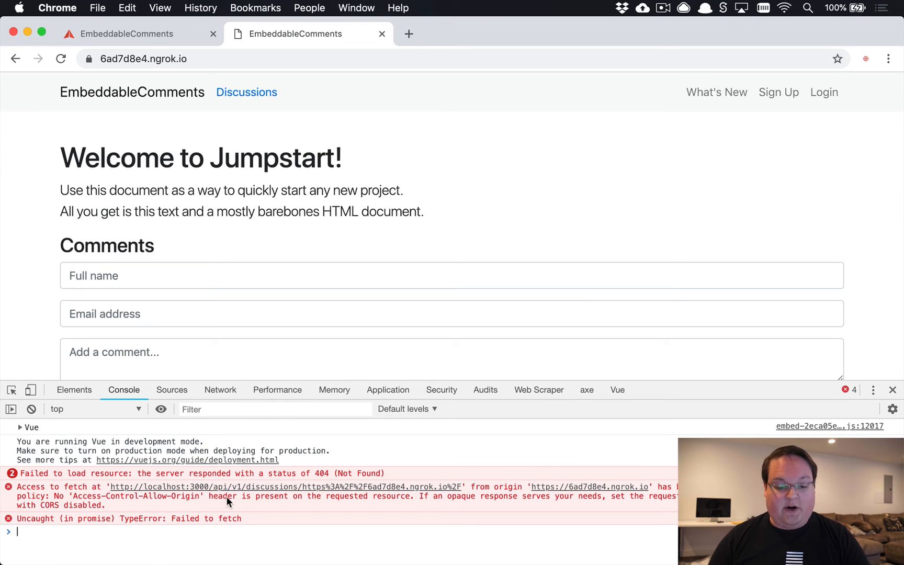
{"action": "mouse_move", "coordinate": [378, 500]}
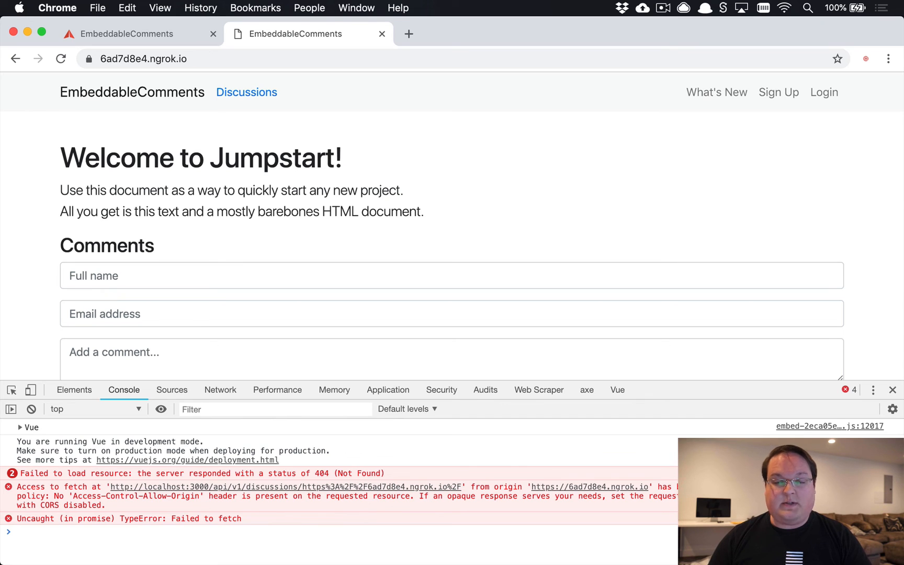
{"action": "mouse_move", "coordinate": [452, 225]}
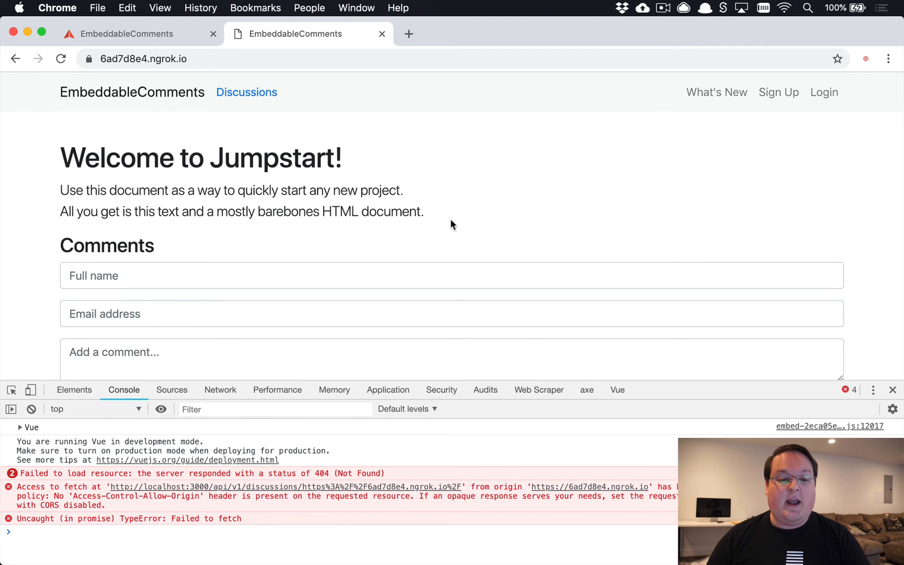
{"action": "mouse_move", "coordinate": [340, 160]}
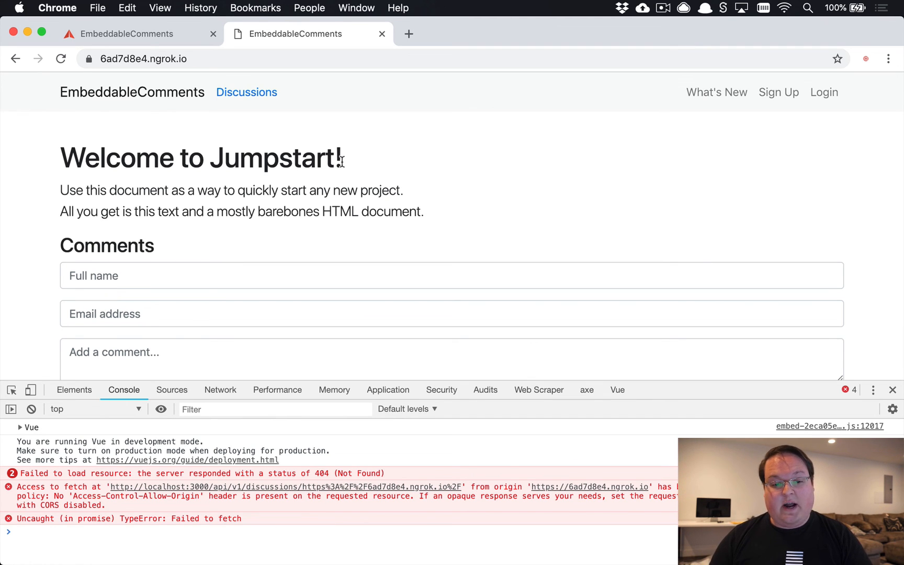